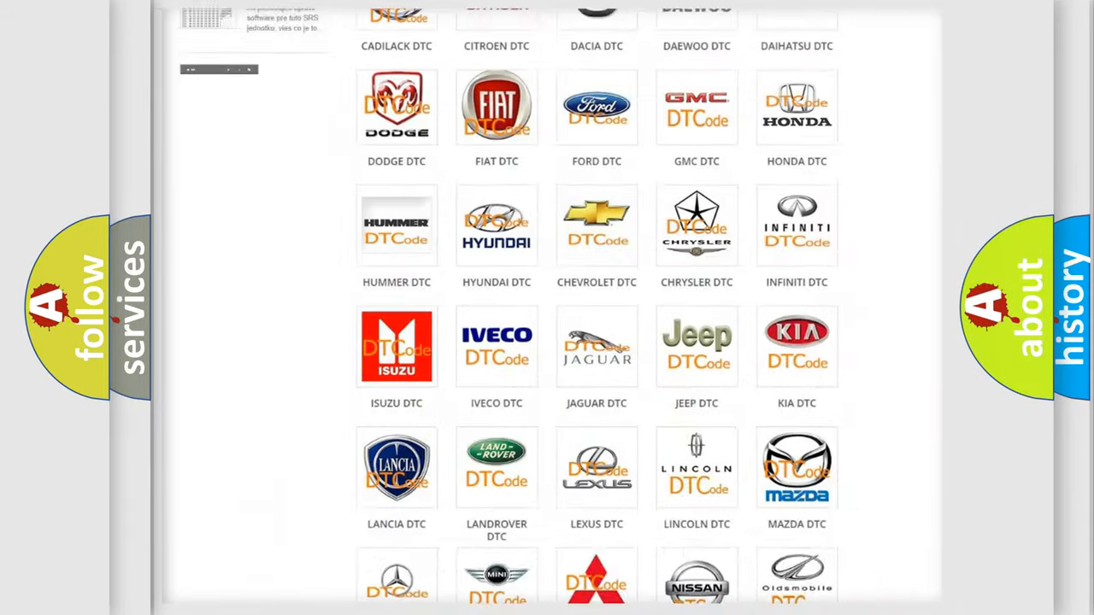
scroll("up", 3)
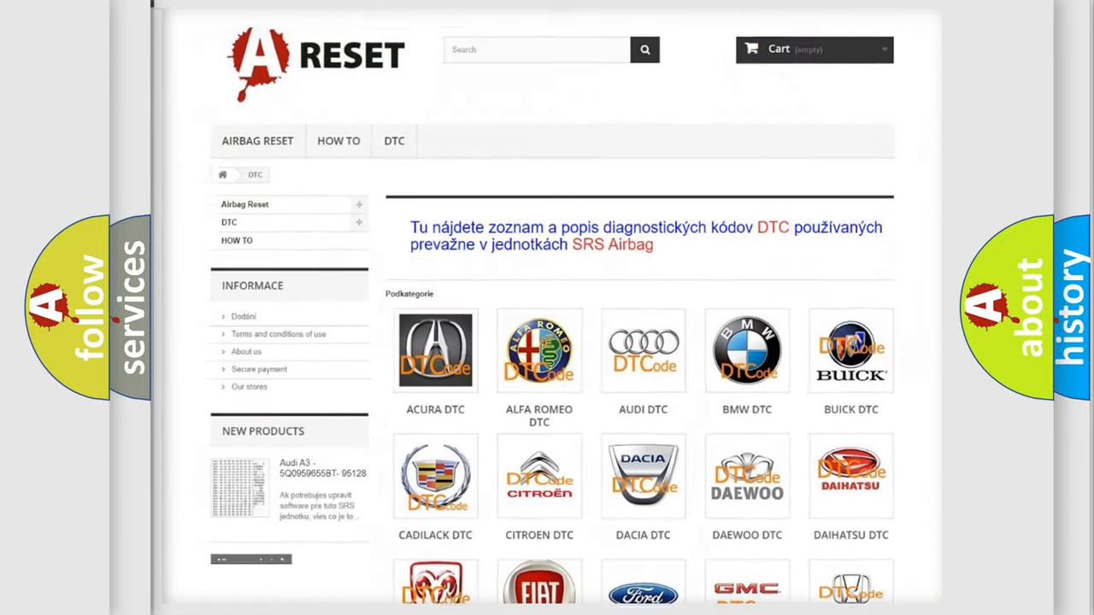
scroll("down", 3)
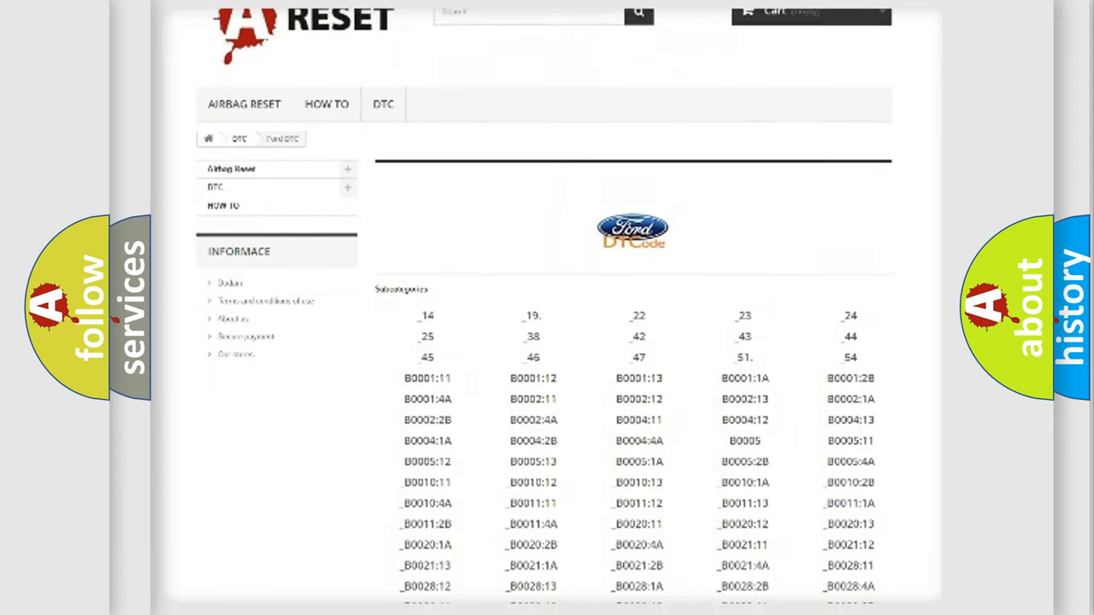
scroll("down", 3)
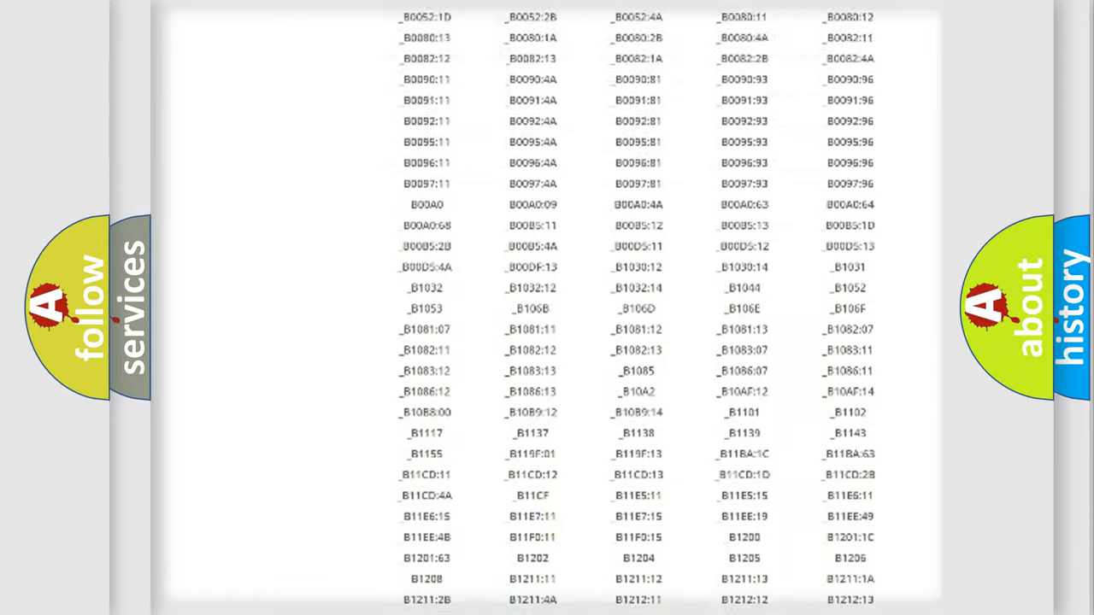
scroll("up", 3)
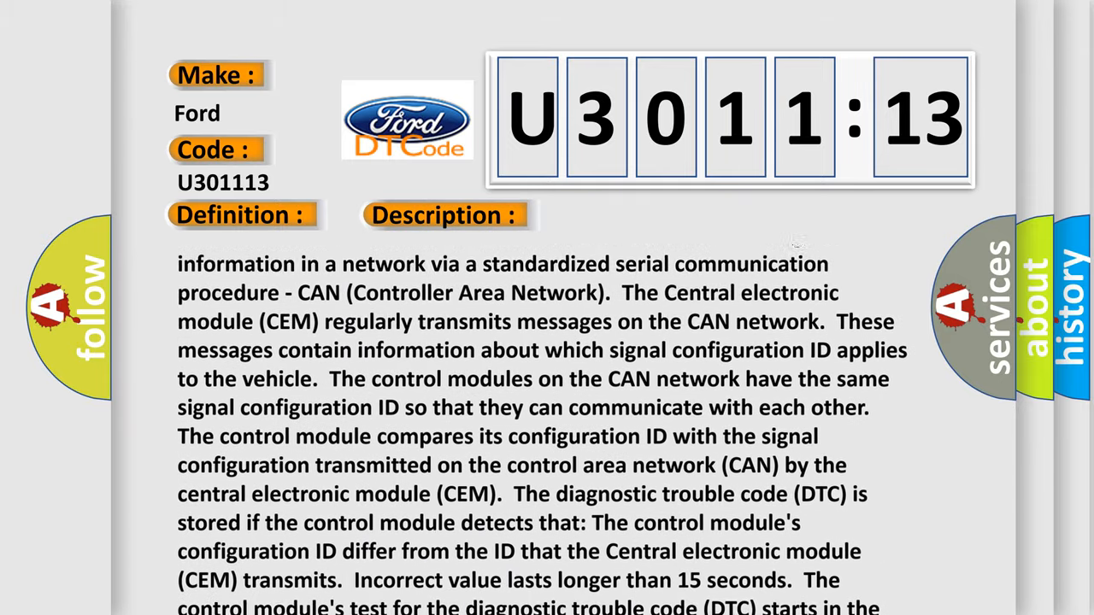
scroll("down", 3)
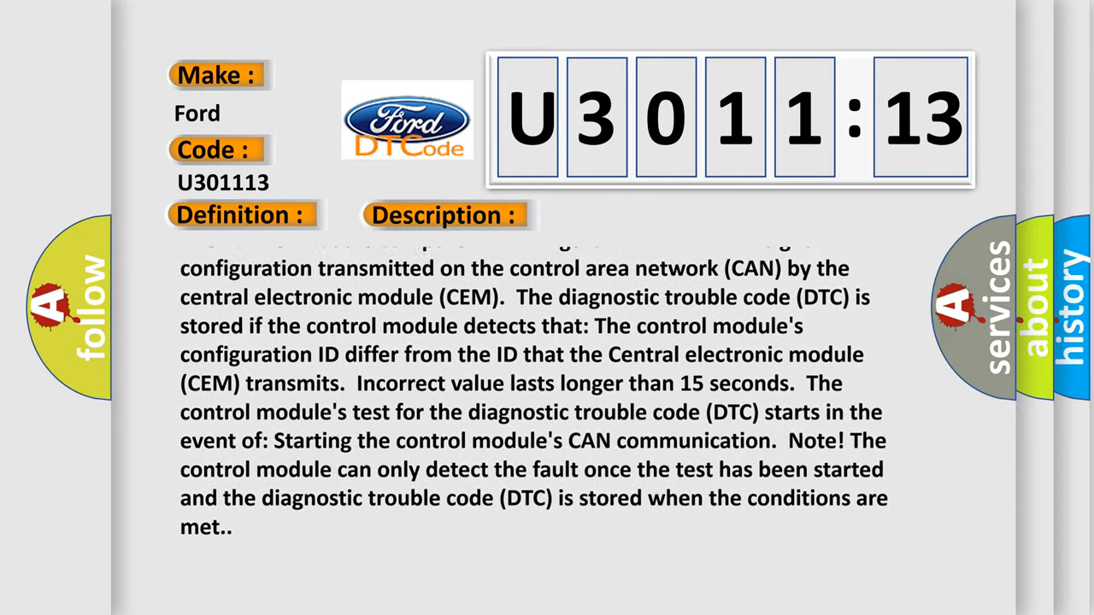
scroll("down", 3)
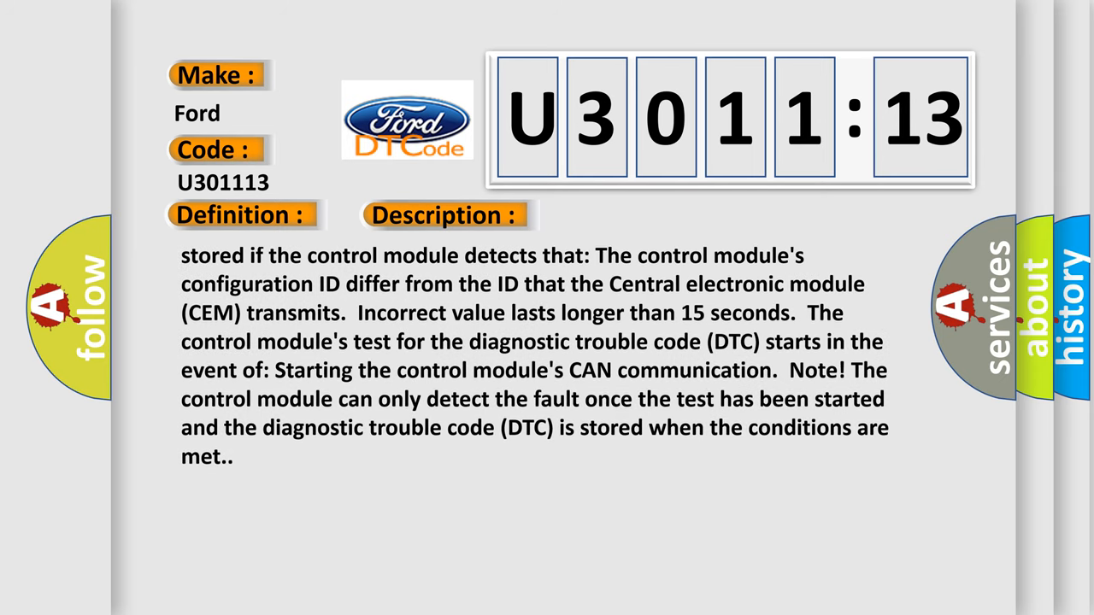